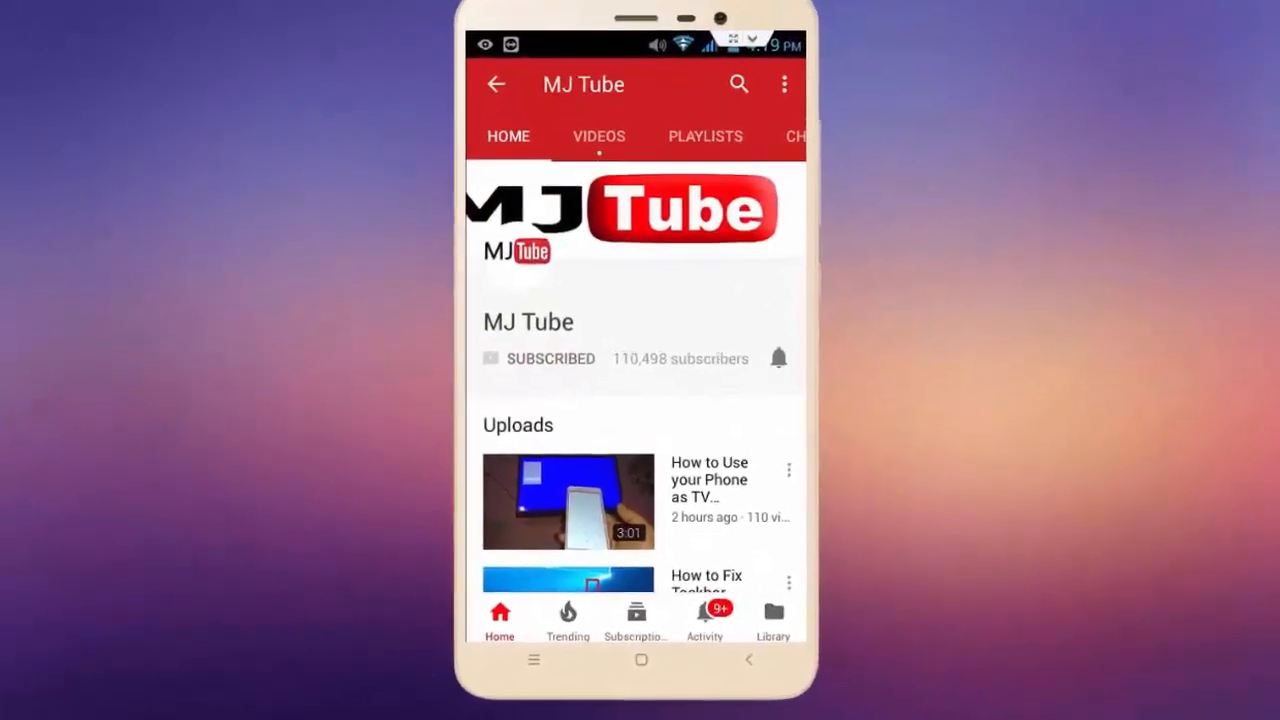
# Reach Chrome's Settings page through the browser's three-dot main menu
pyautogui.click(778, 358)
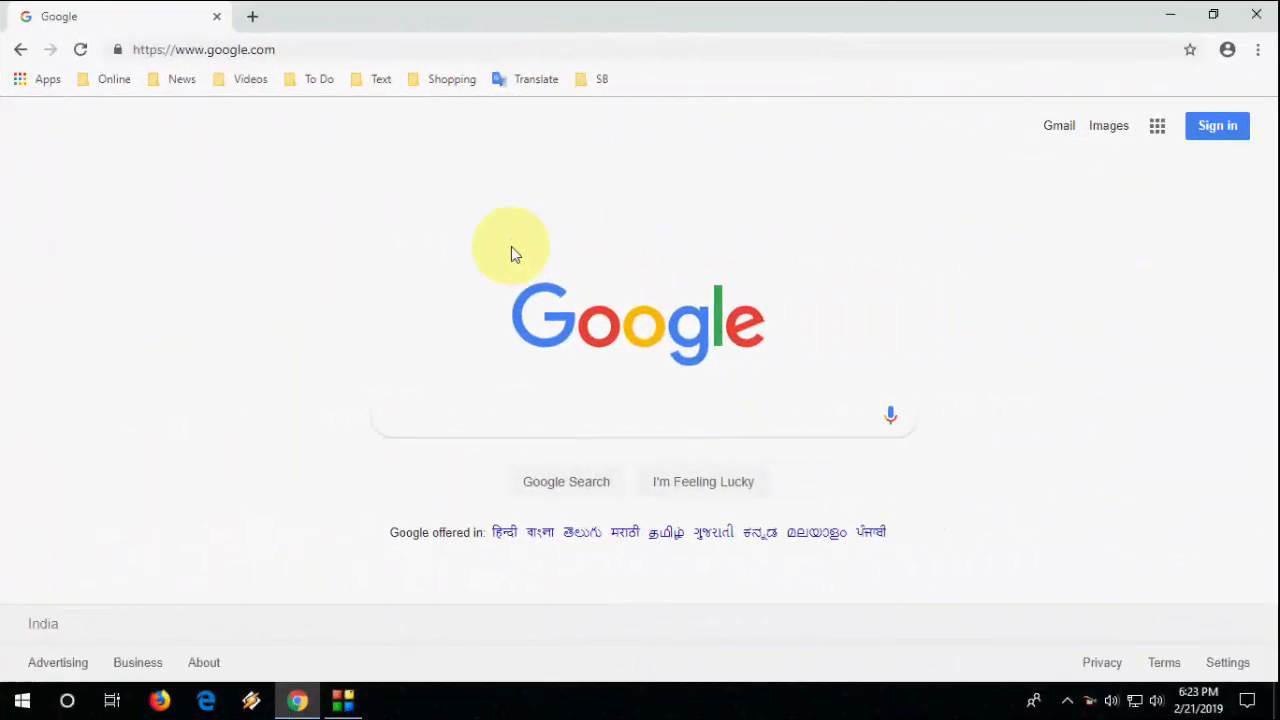
pyautogui.click(640, 415)
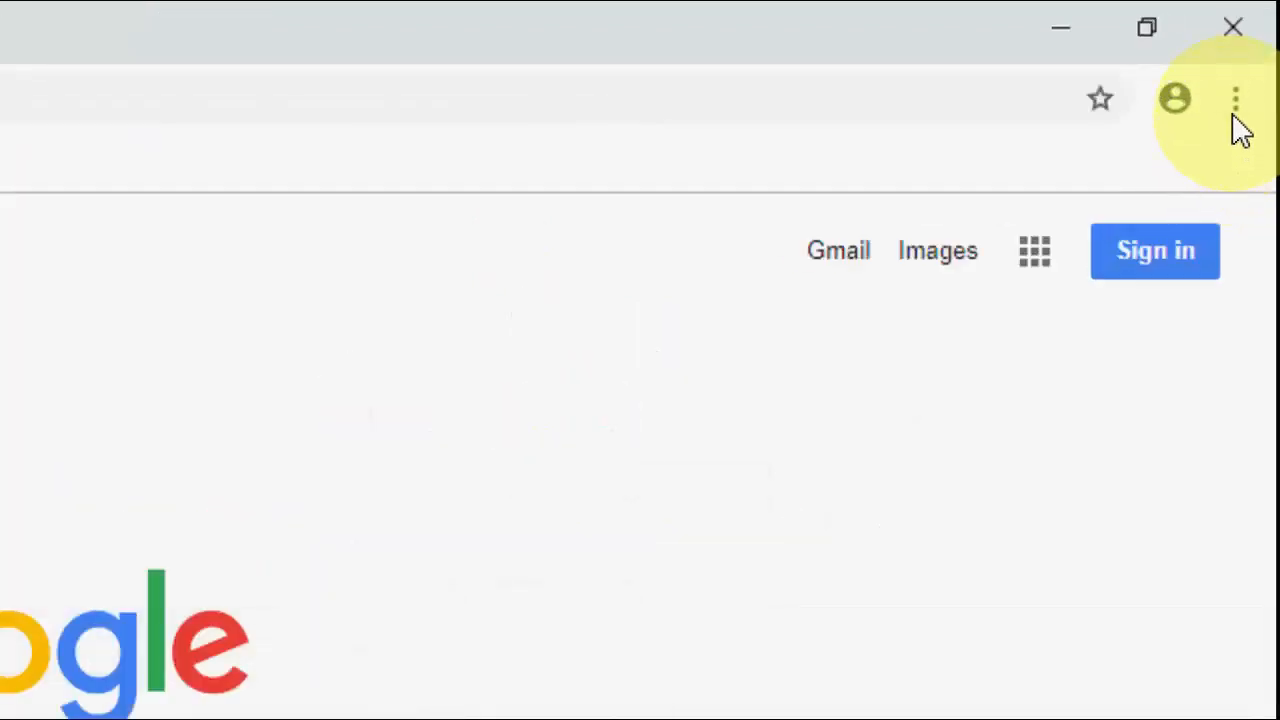
pyautogui.click(1235, 98)
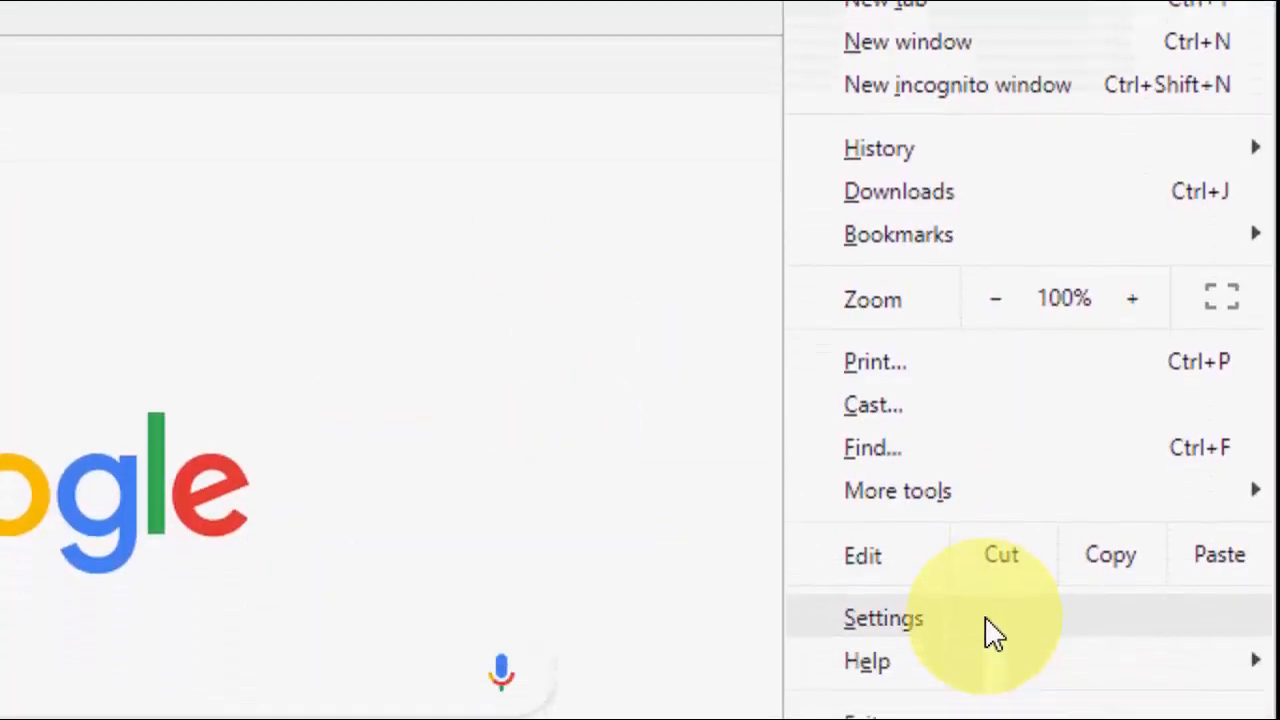
pyautogui.click(883, 617)
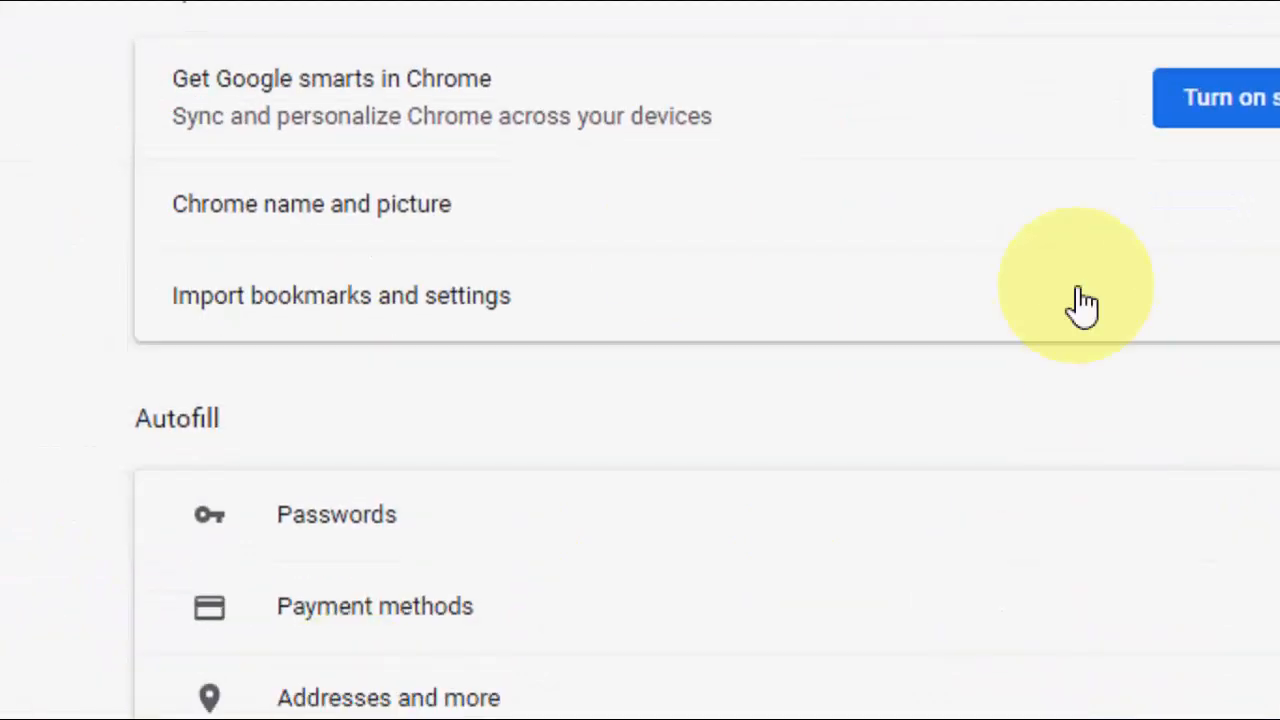
# From the Appearance section's Themes entry, launch the Chrome Web Store themes gallery
pyautogui.scroll(-3)
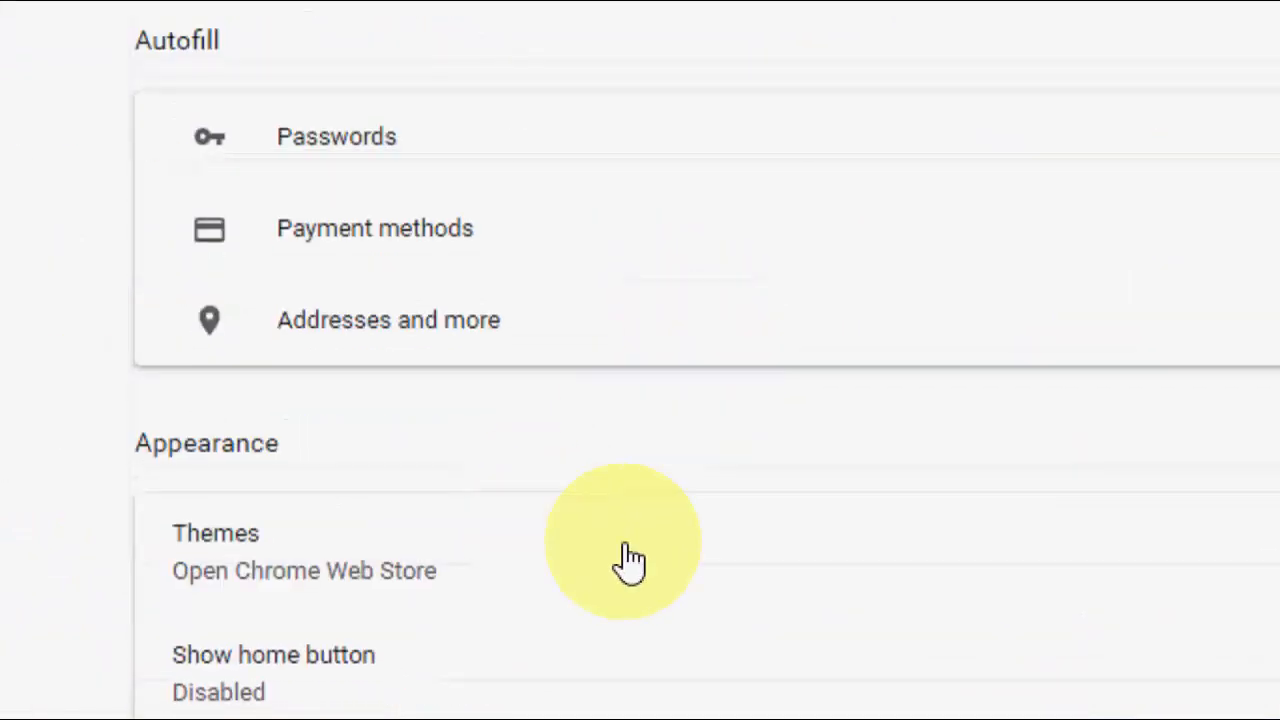
pyautogui.scroll(3)
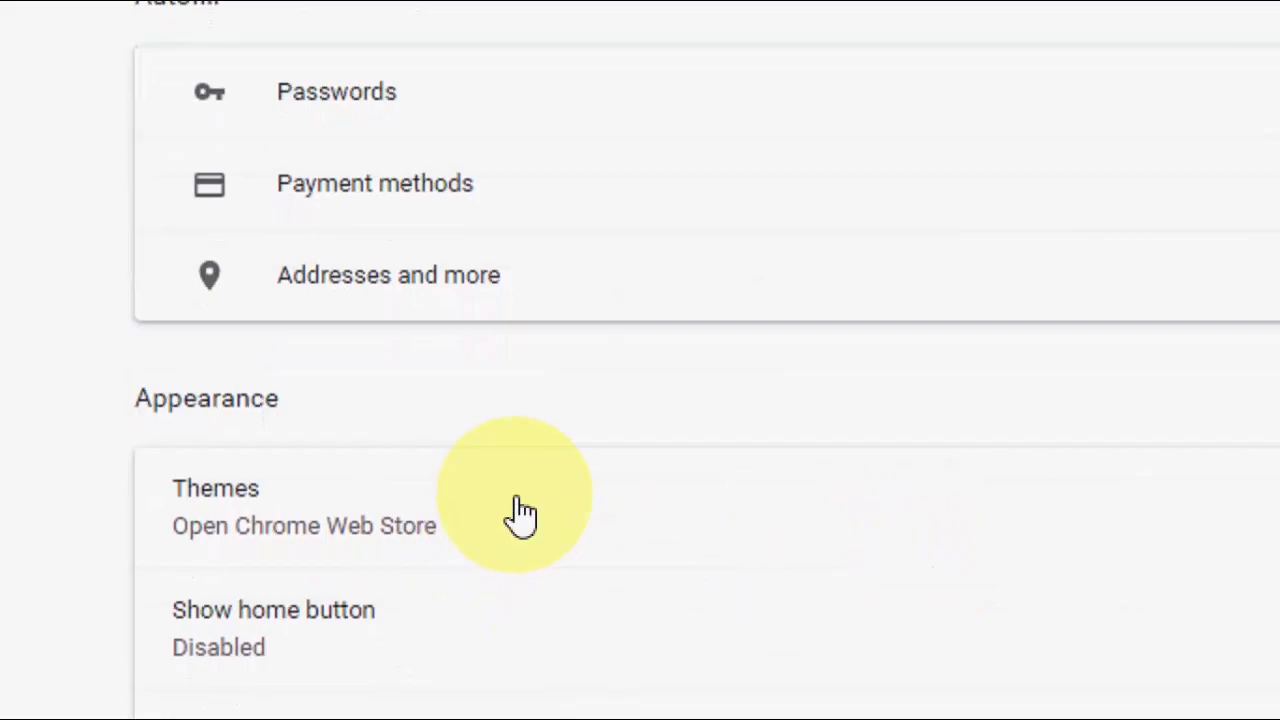
pyautogui.click(303, 525)
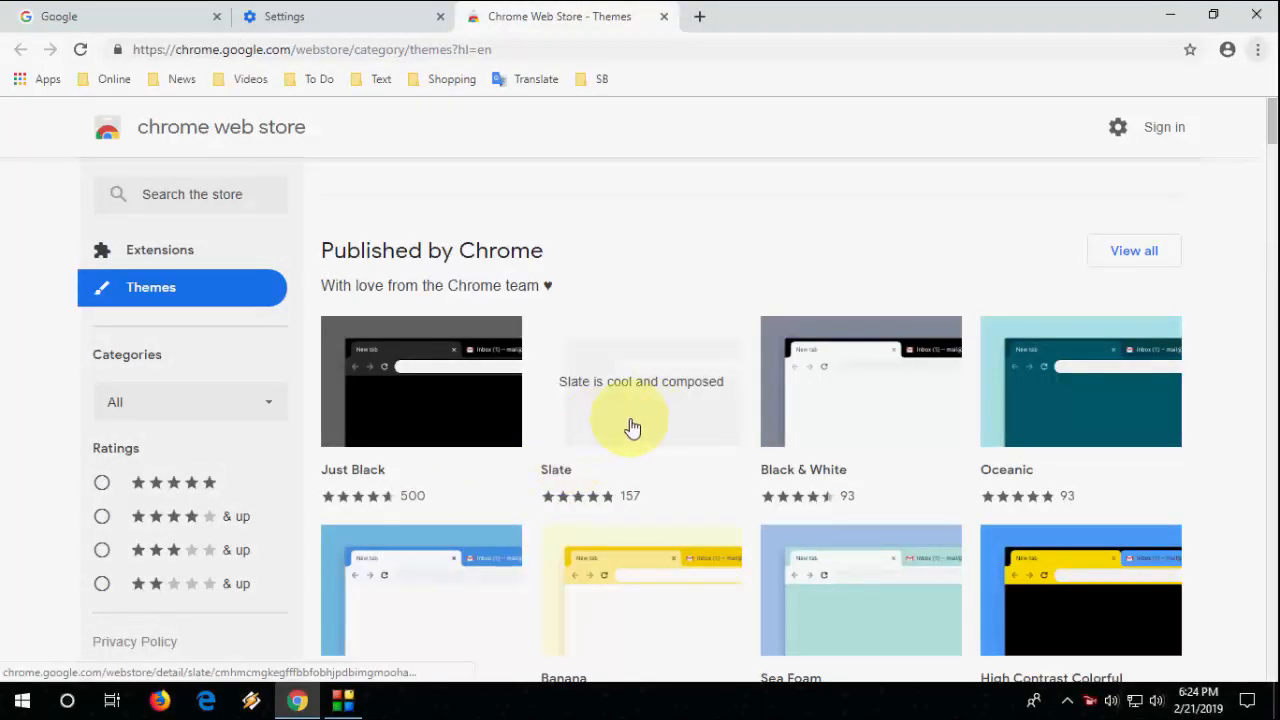
pyautogui.moveTo(651, 428)
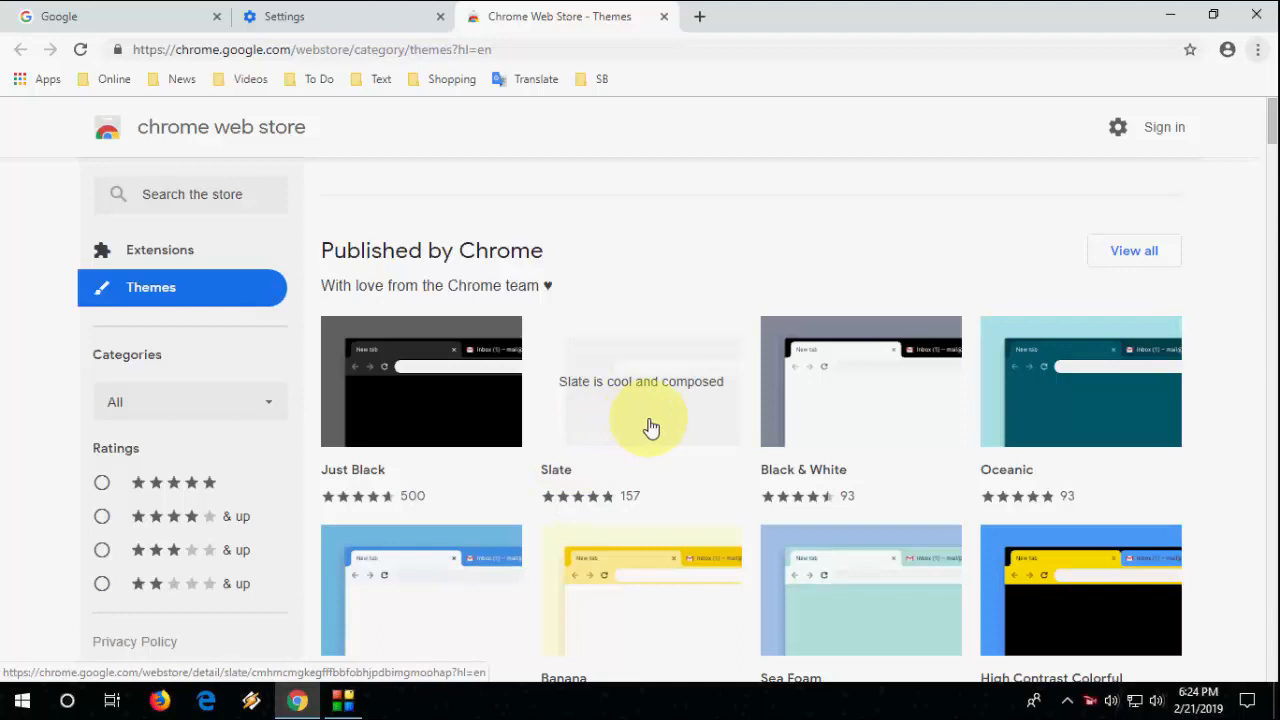
pyautogui.moveTo(463, 318)
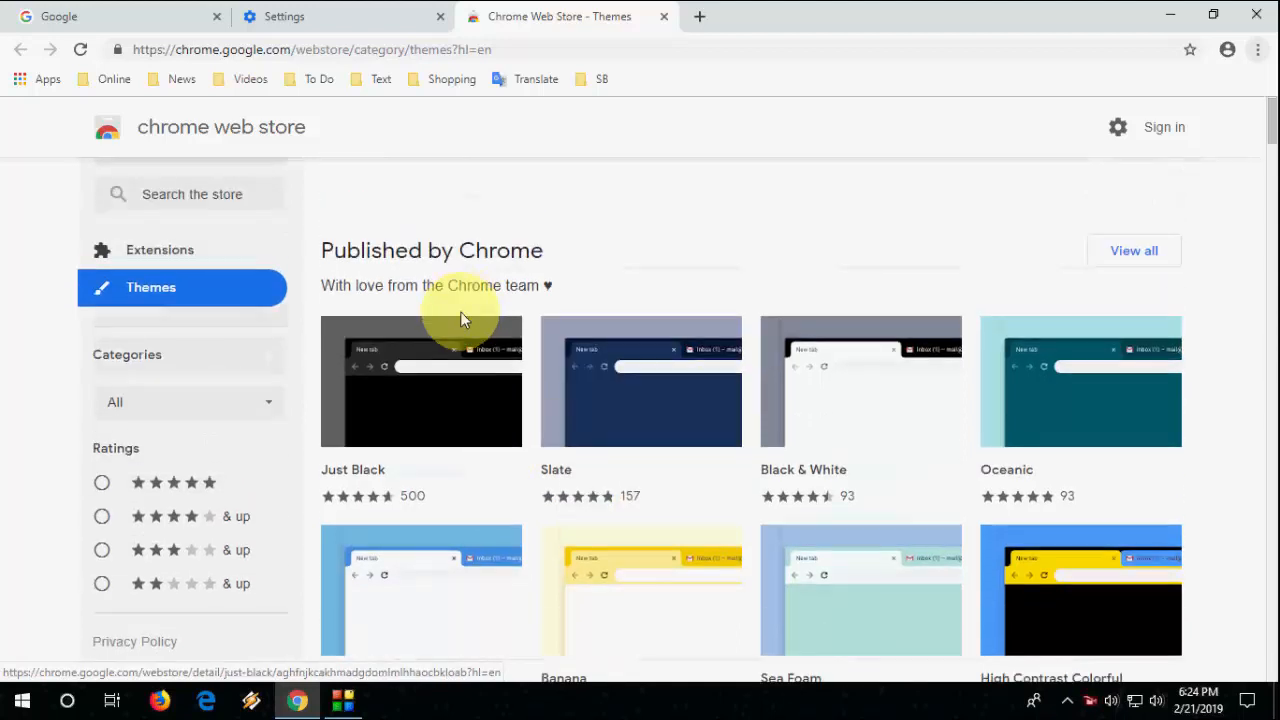
# Scroll down the themes gallery to browse the available themes
pyautogui.scroll(-3)
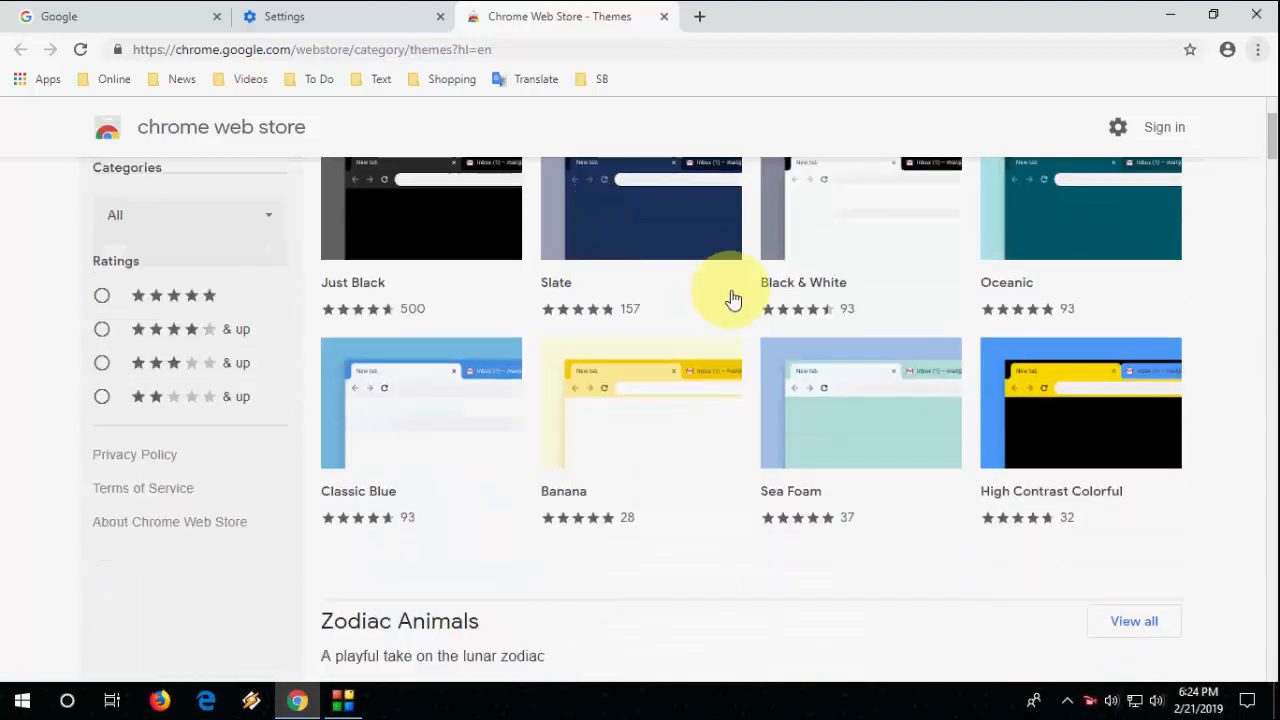
pyautogui.moveTo(1060, 423)
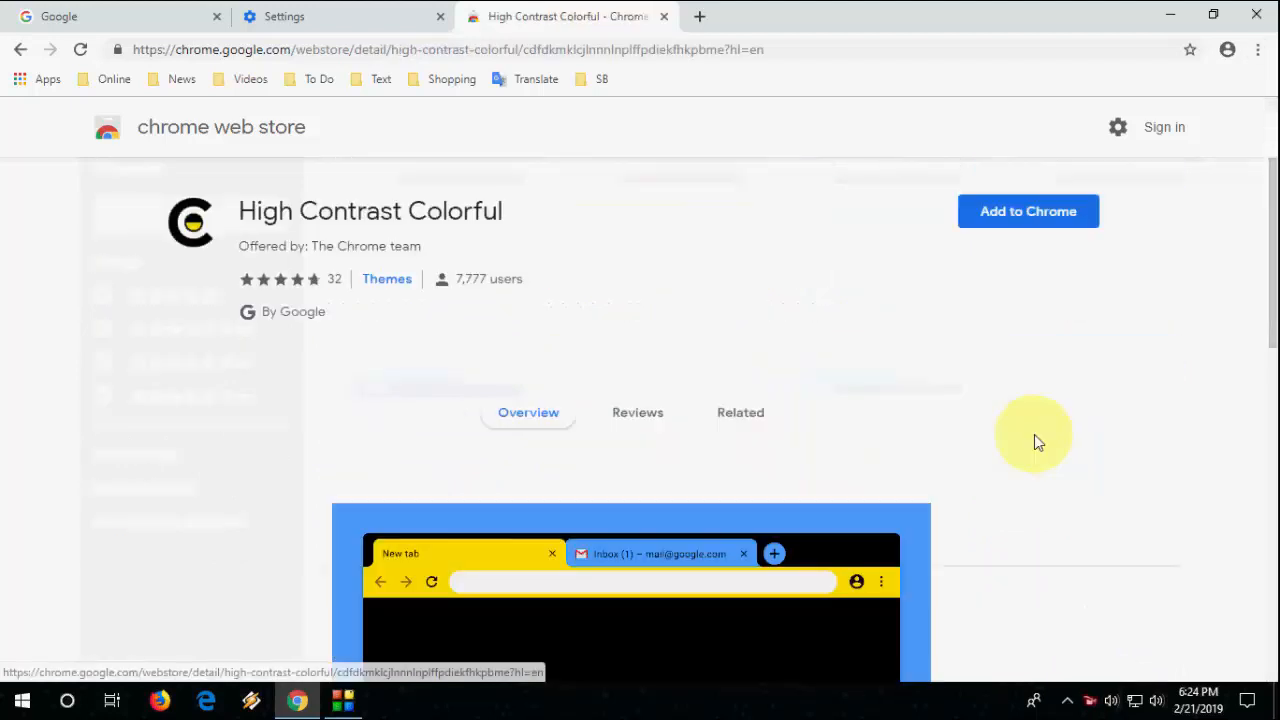
pyautogui.moveTo(1028, 211)
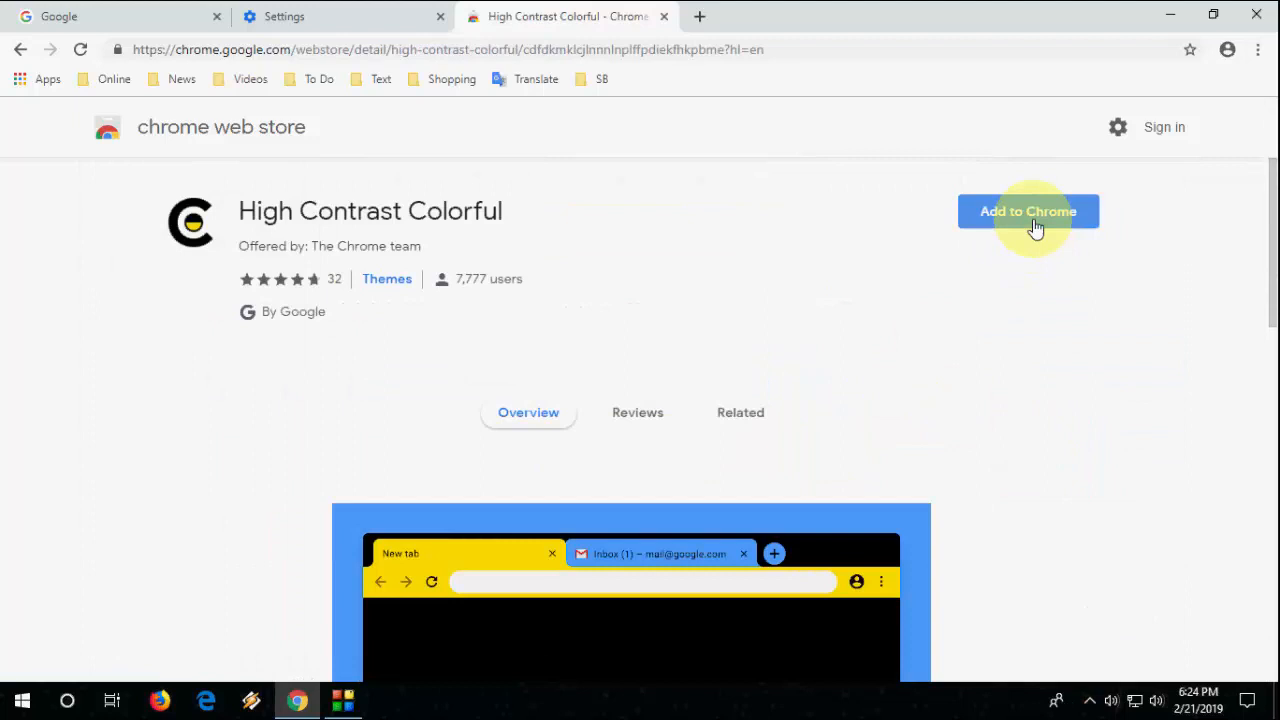
# Add the High Contrast Colorful theme to Chrome from its Web Store page
pyautogui.click(1028, 211)
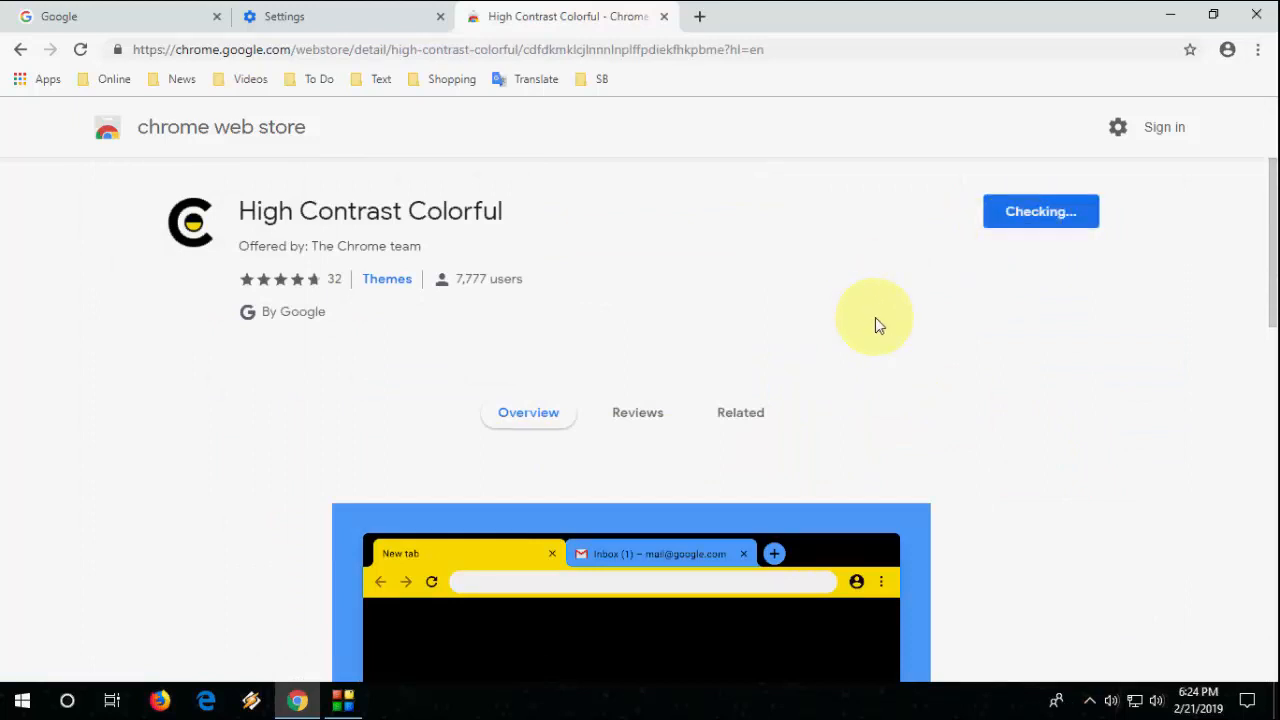
pyautogui.click(1040, 211)
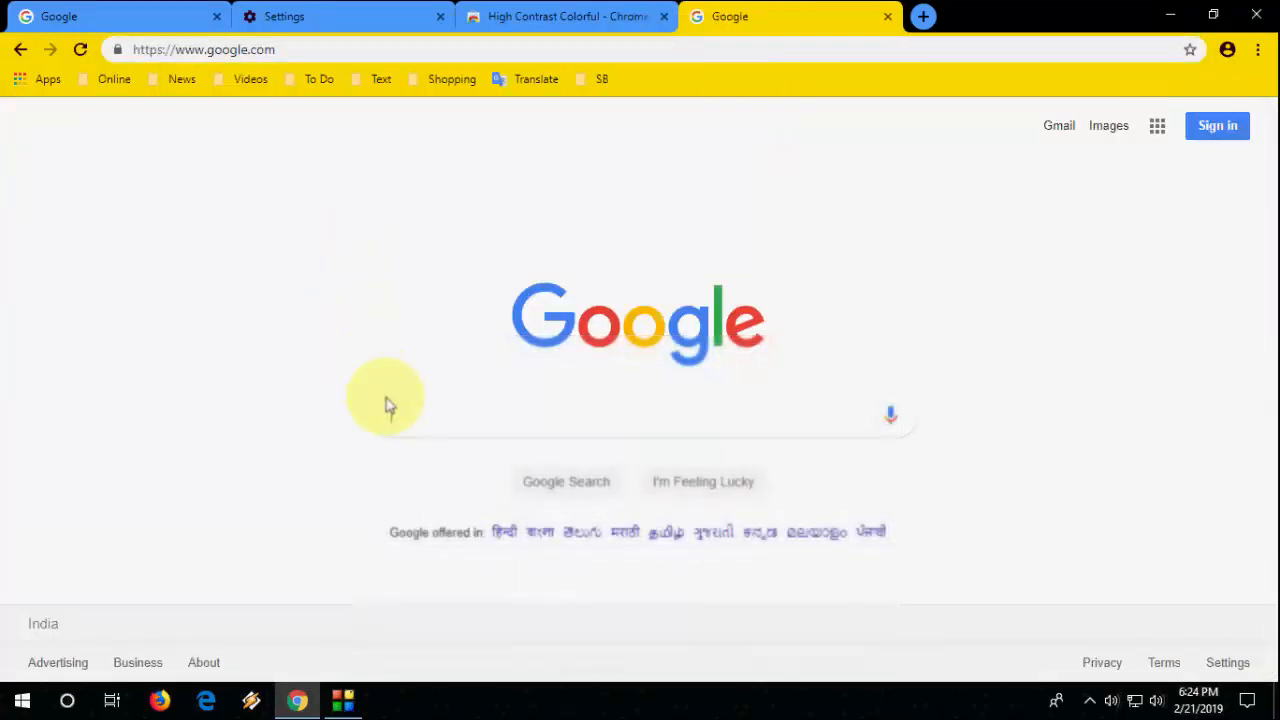
# Search Google for 'bsocialshine' via the suggestion, then close that results tab
pyautogui.write('bsocials')
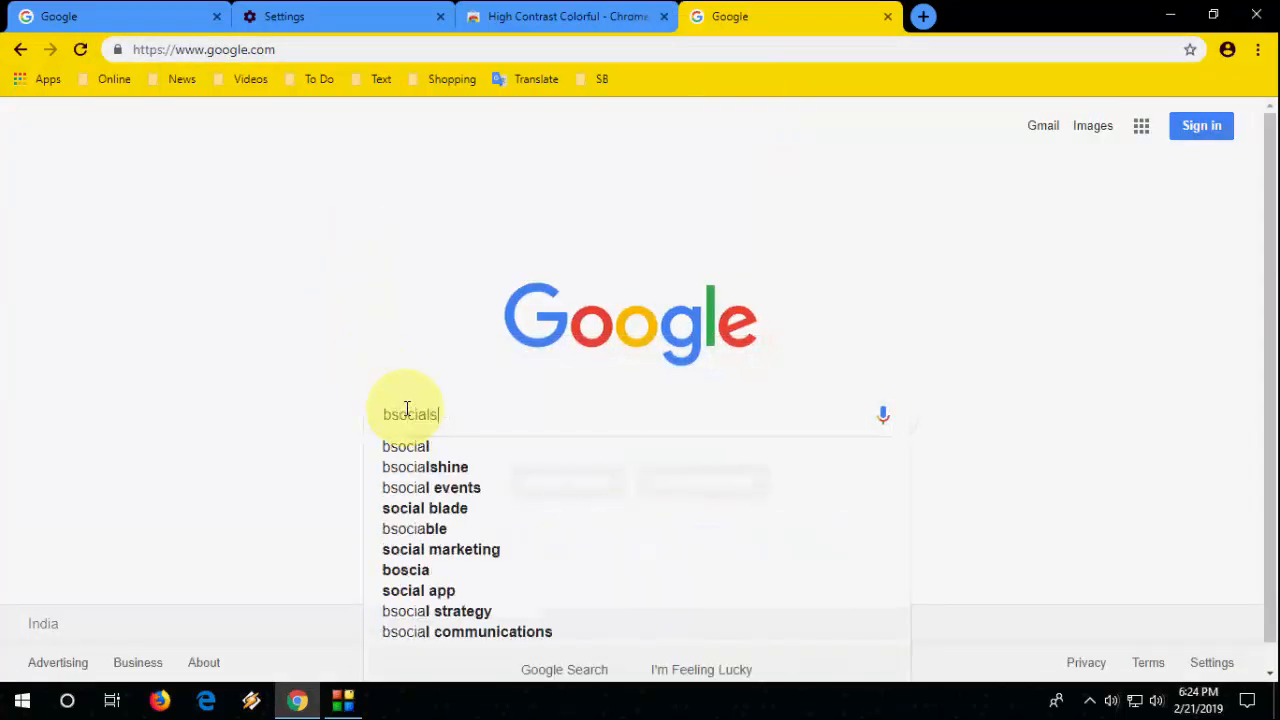
pyautogui.click(424, 467)
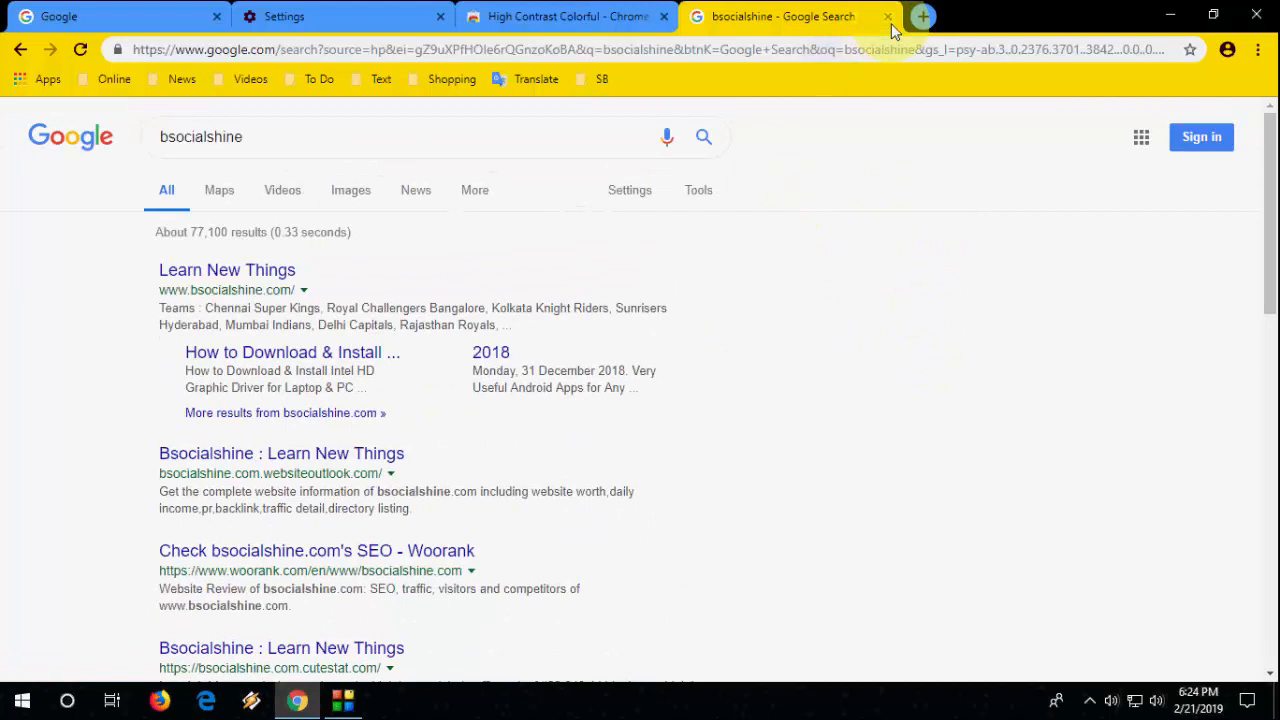
pyautogui.click(887, 17)
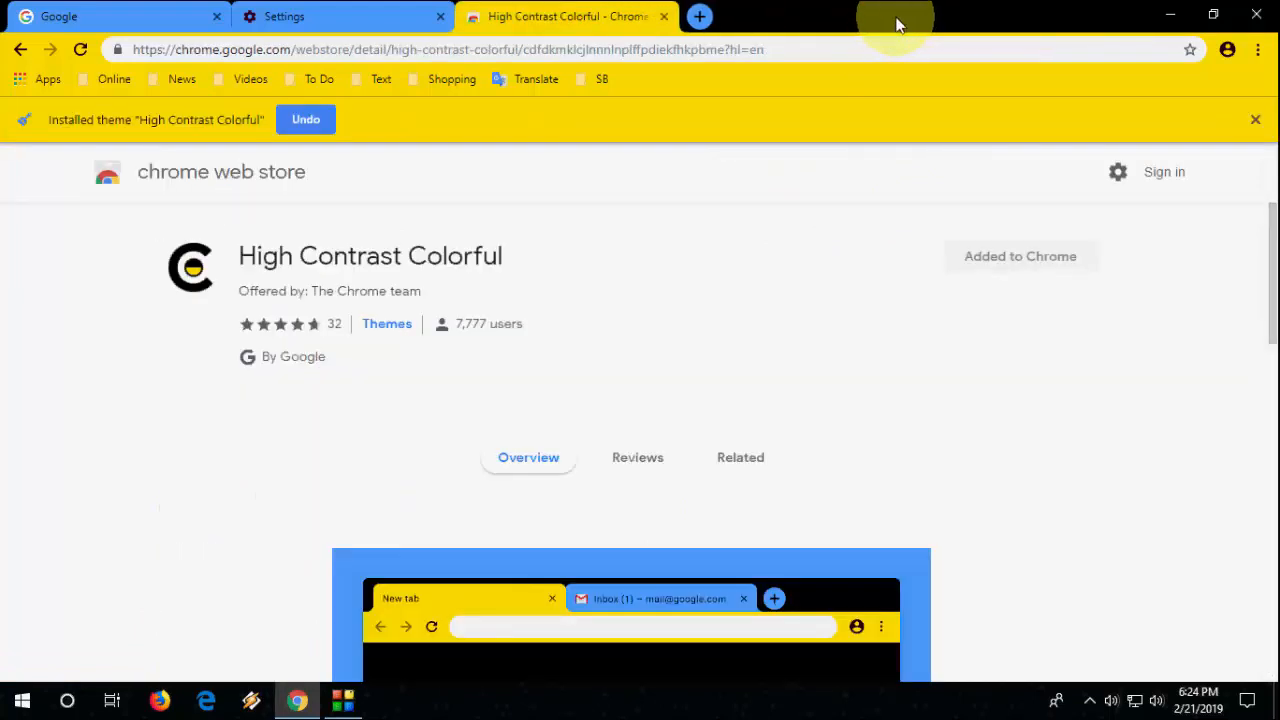
pyautogui.moveTo(640, 245)
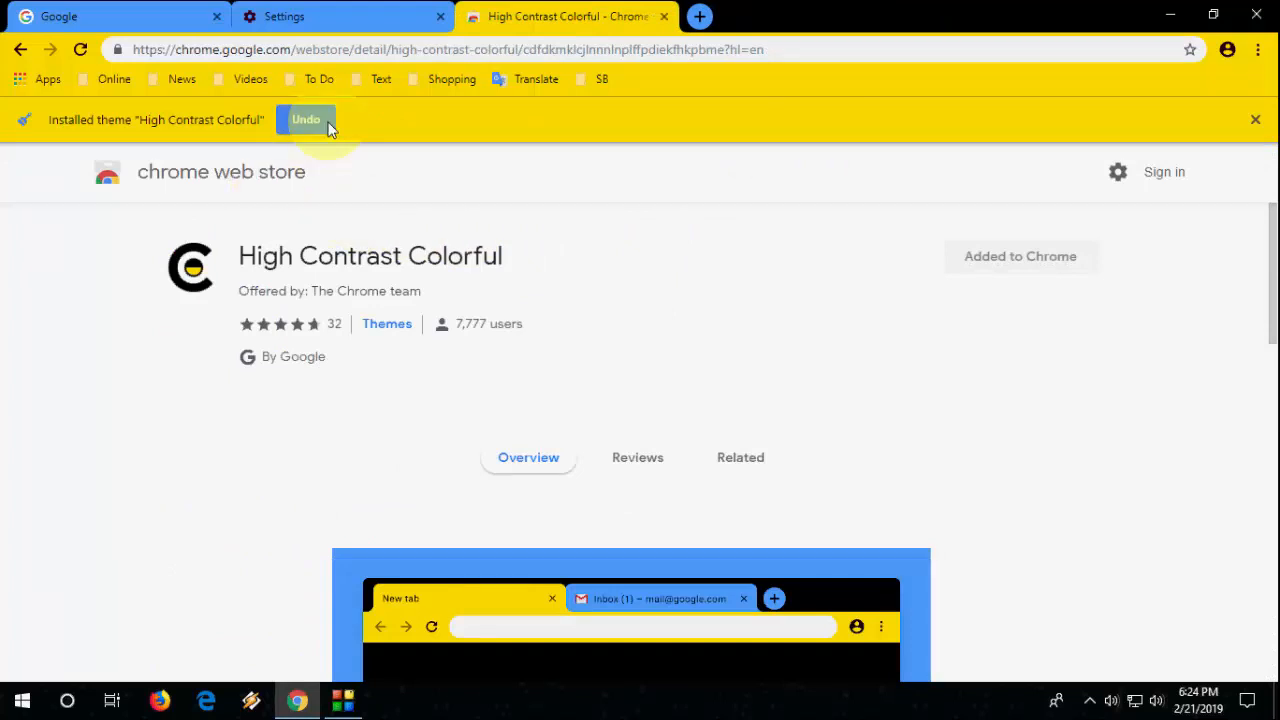
# Undo the High Contrast Colorful theme and return to the gallery's Sea Foam theme page
pyautogui.click(306, 119)
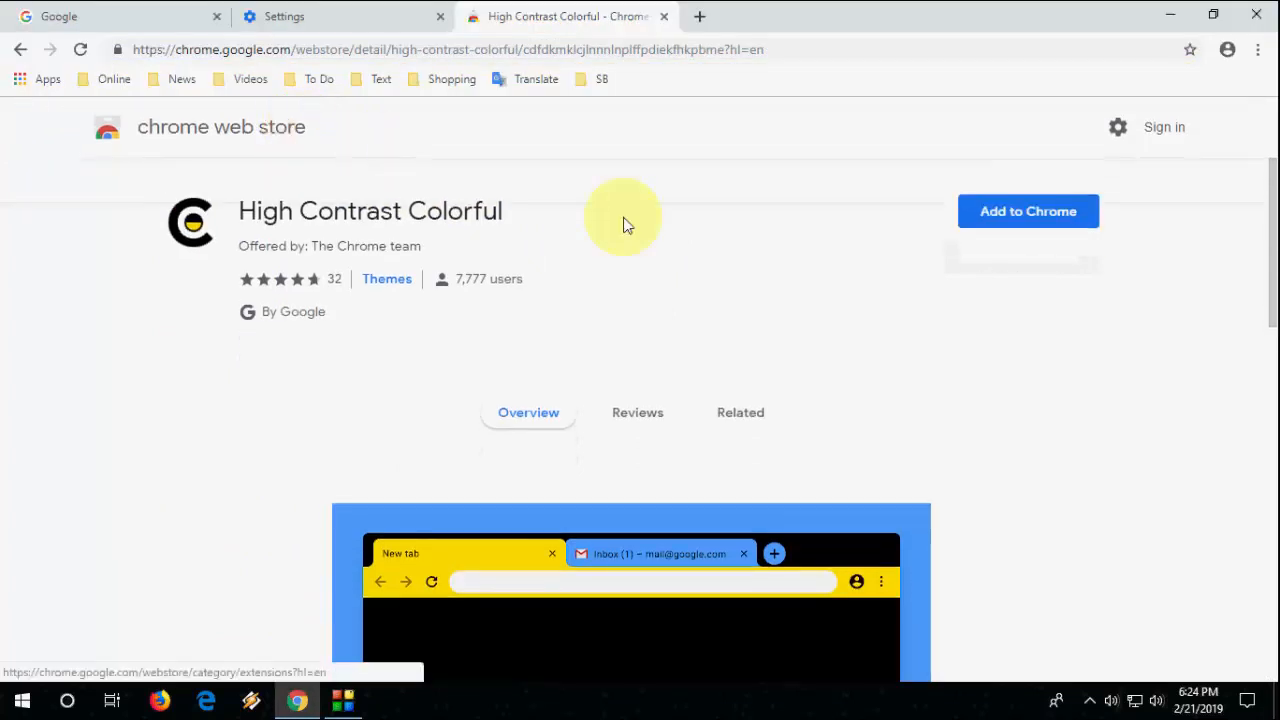
pyautogui.click(387, 278)
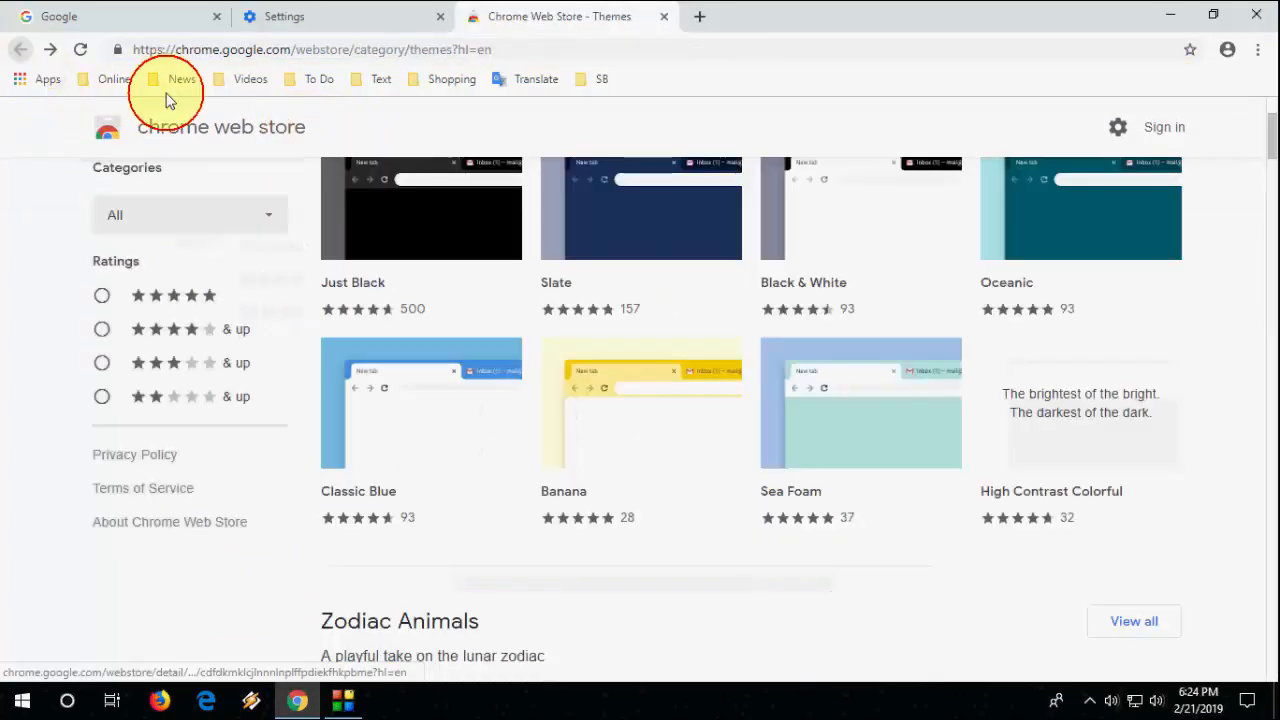
pyautogui.scroll(-3)
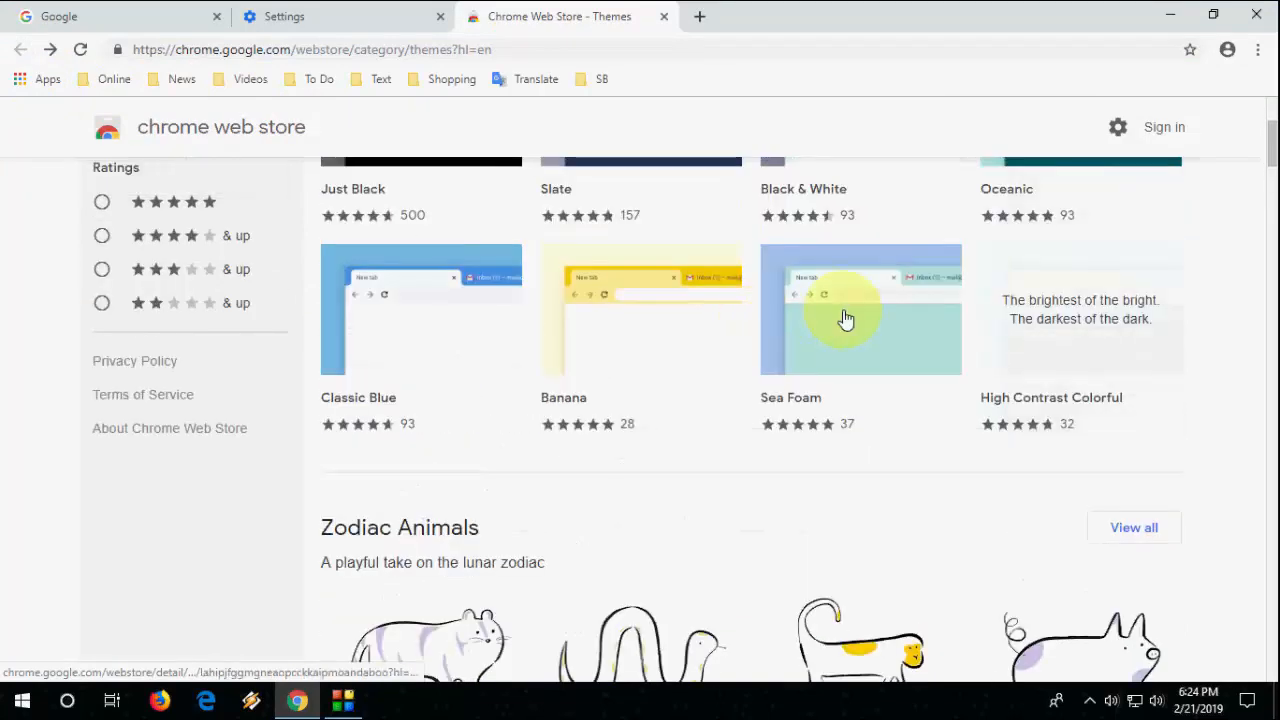
pyautogui.click(860, 310)
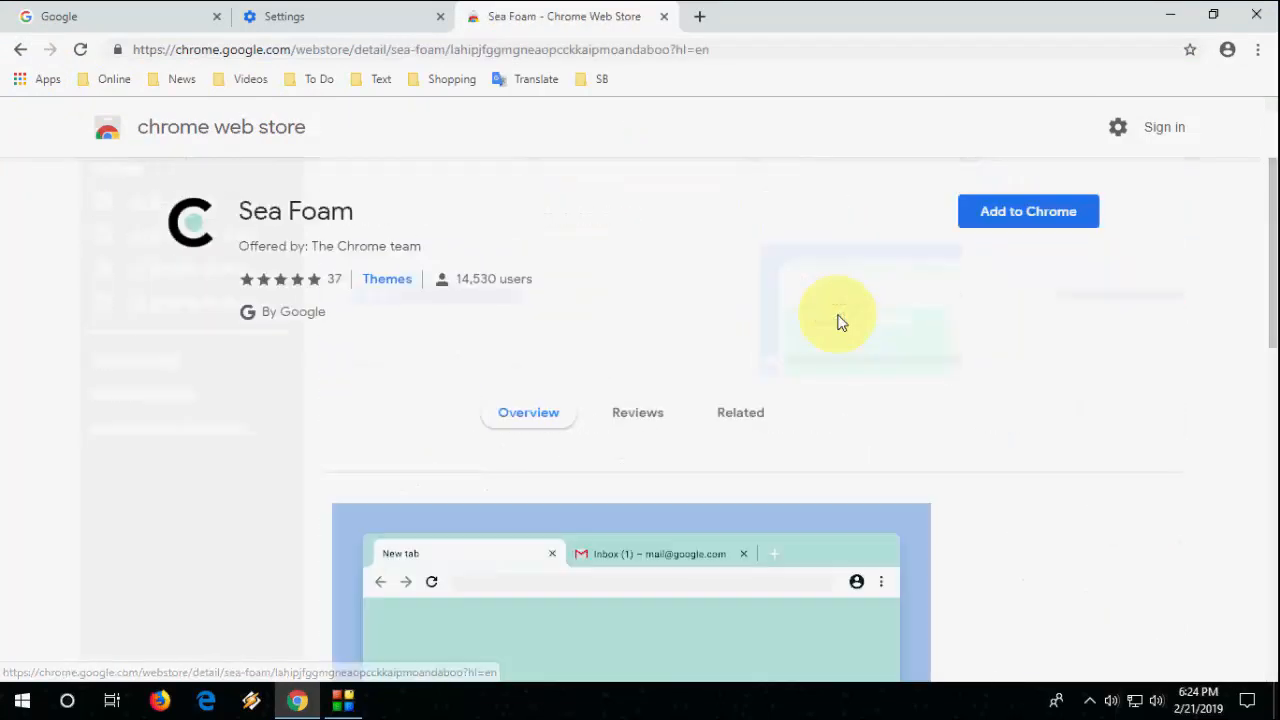
# Add the Sea Foam theme to Chrome and go back to the themes gallery
pyautogui.click(1028, 211)
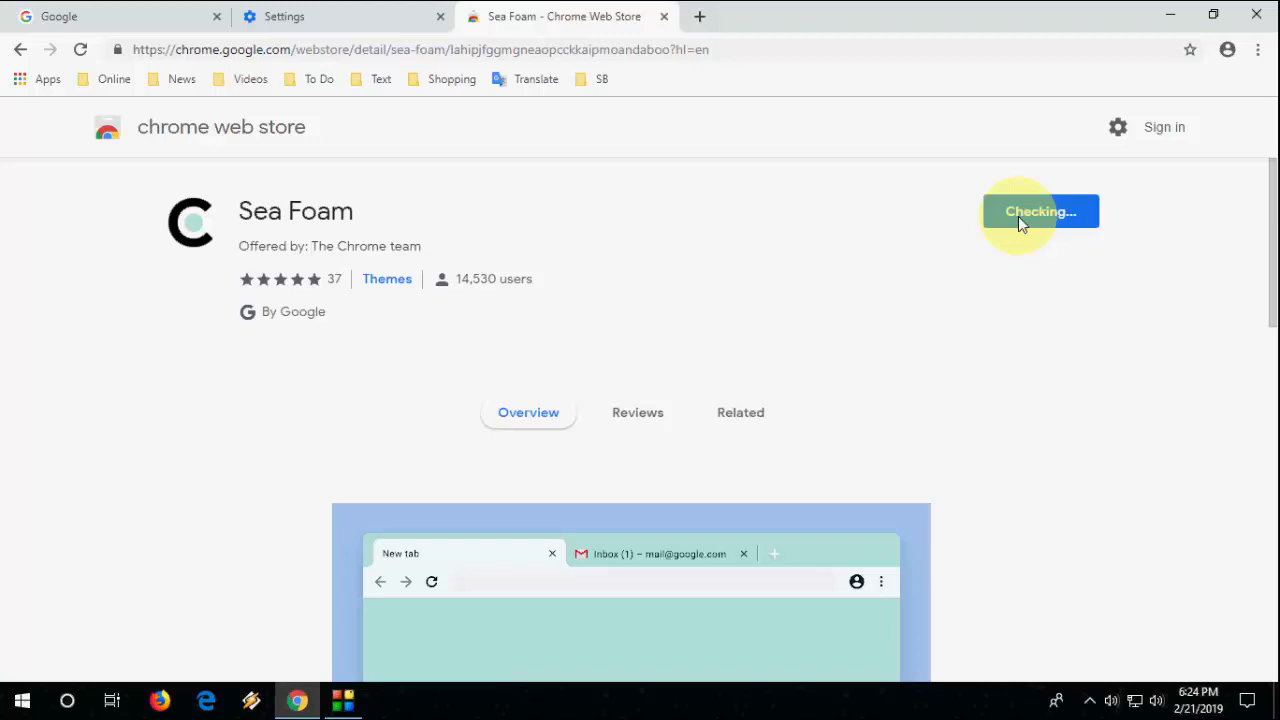
pyautogui.click(1040, 211)
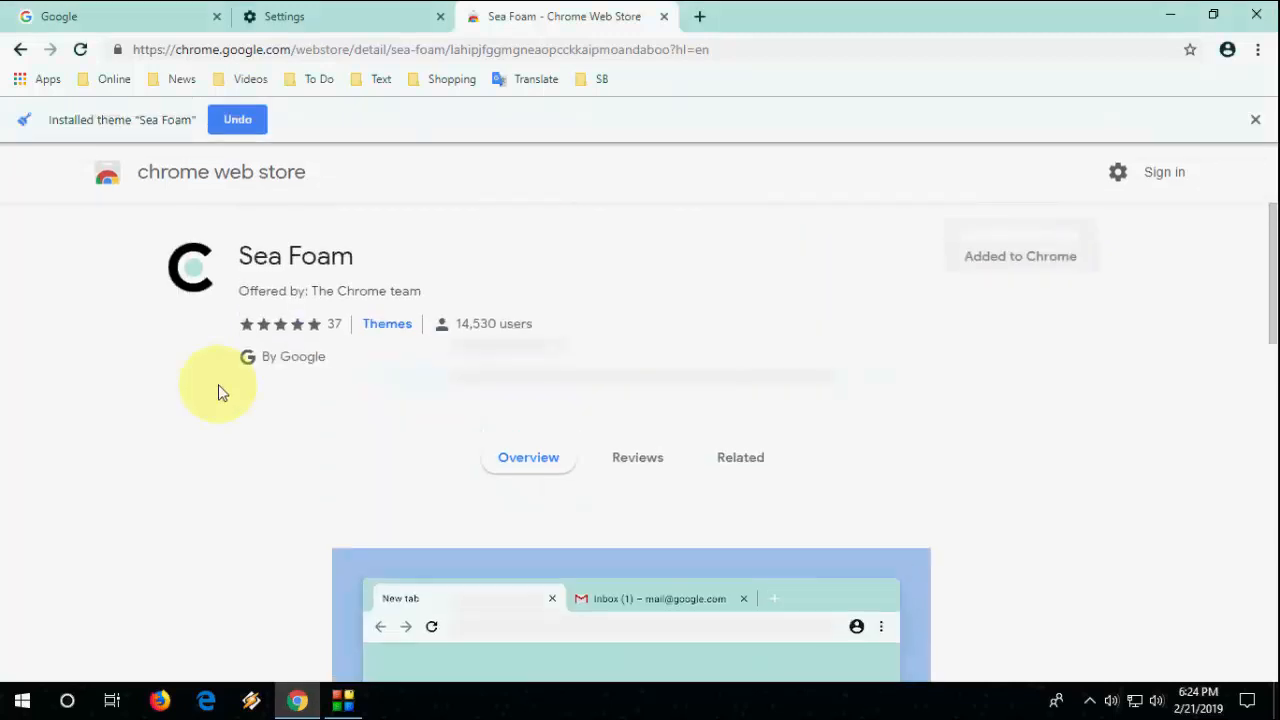
pyautogui.click(22, 49)
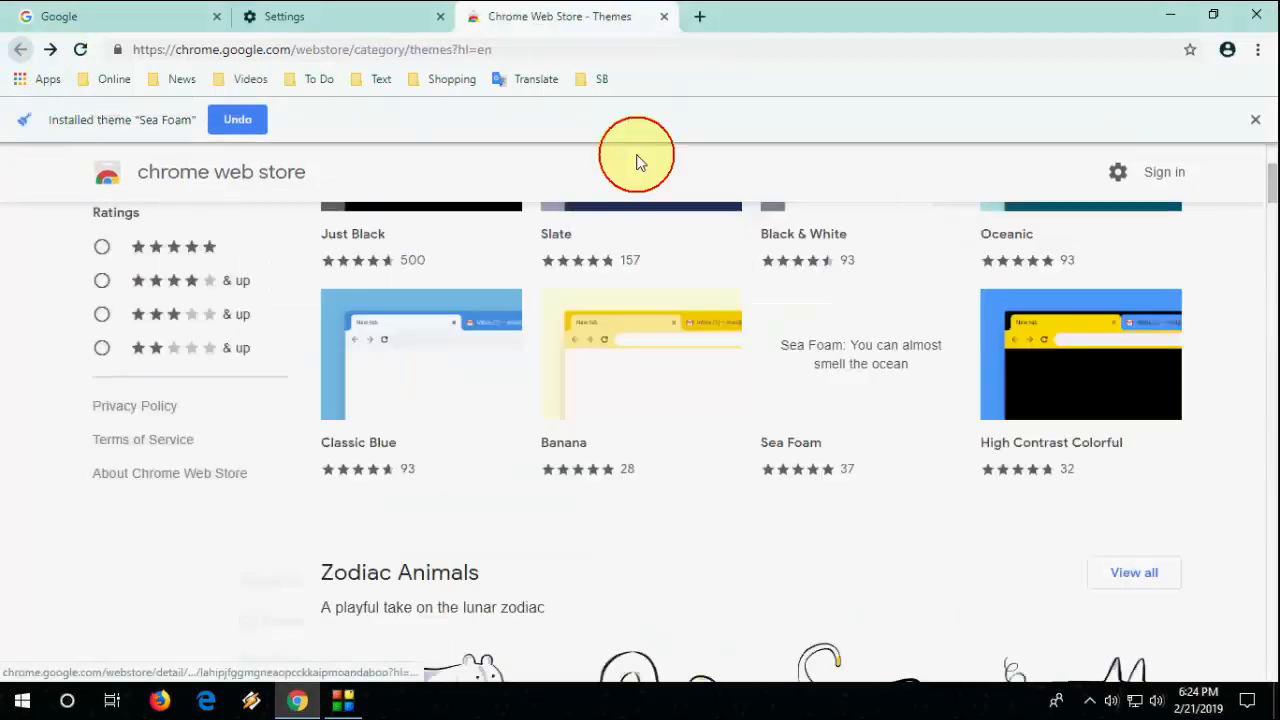
pyautogui.moveTo(625, 420)
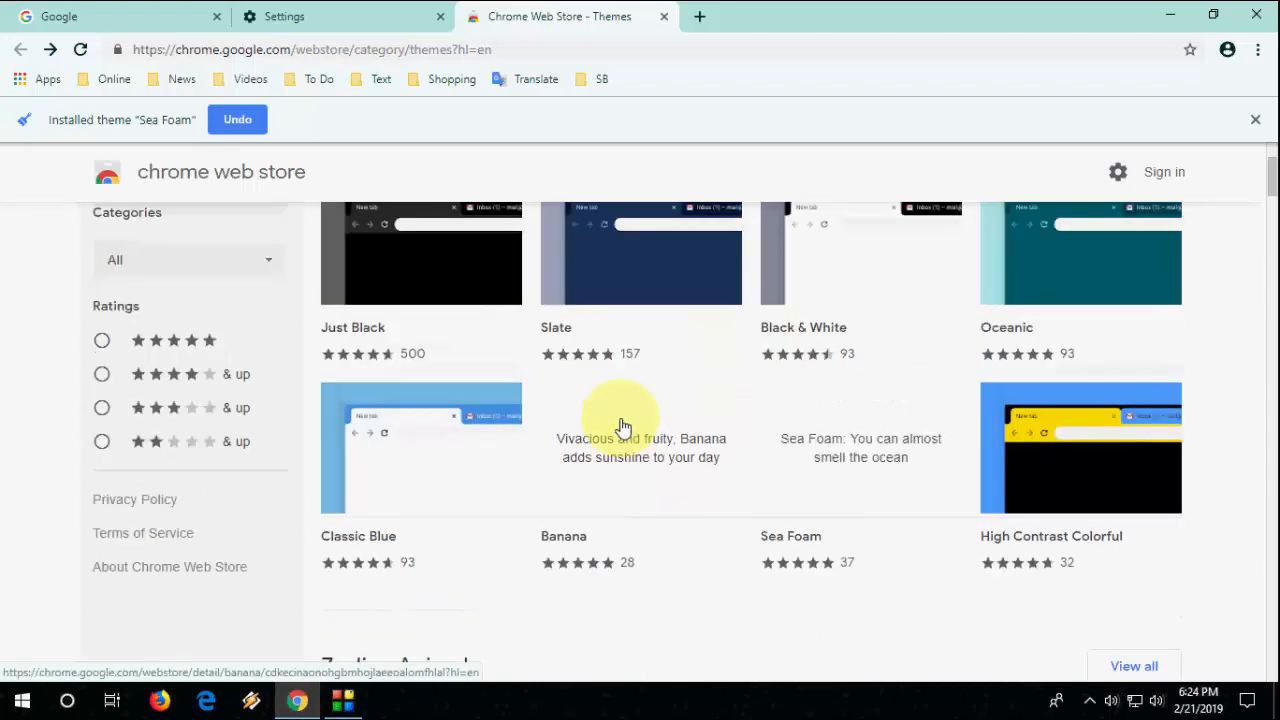
pyautogui.moveTo(620, 430)
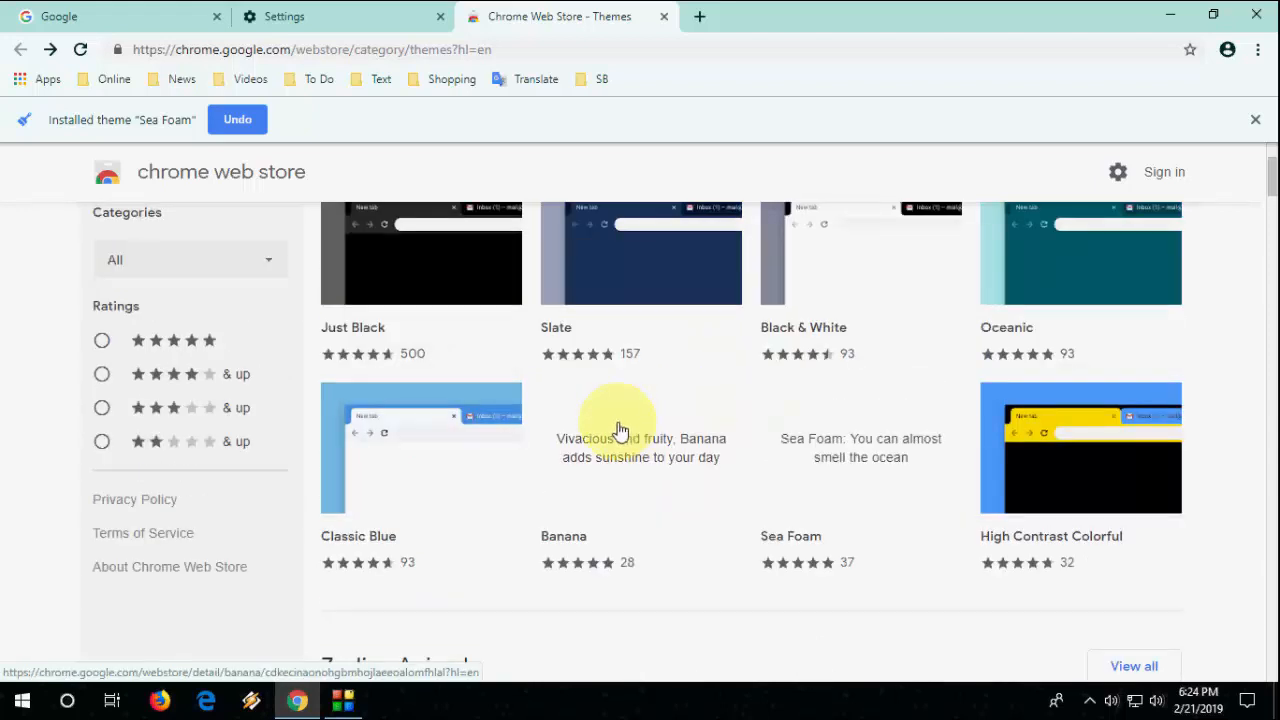